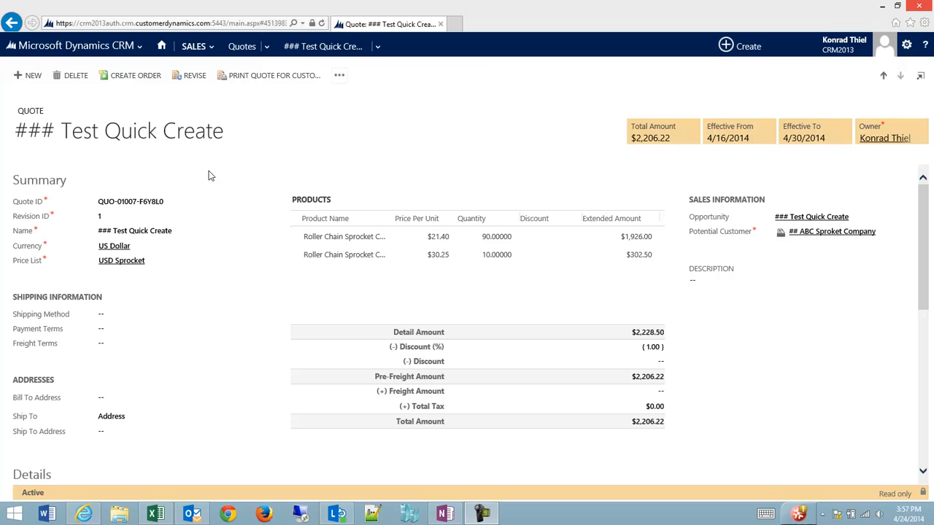
mouse_move(229, 146)
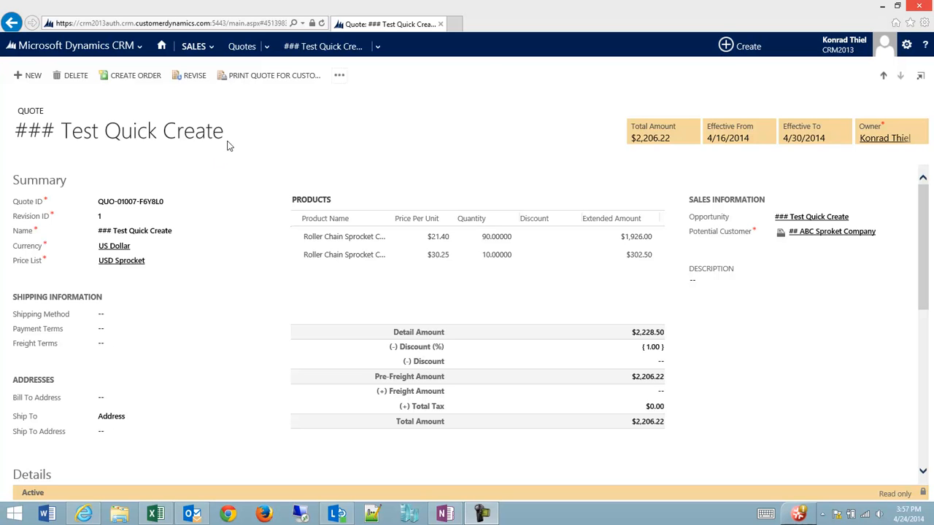
mouse_move(274, 75)
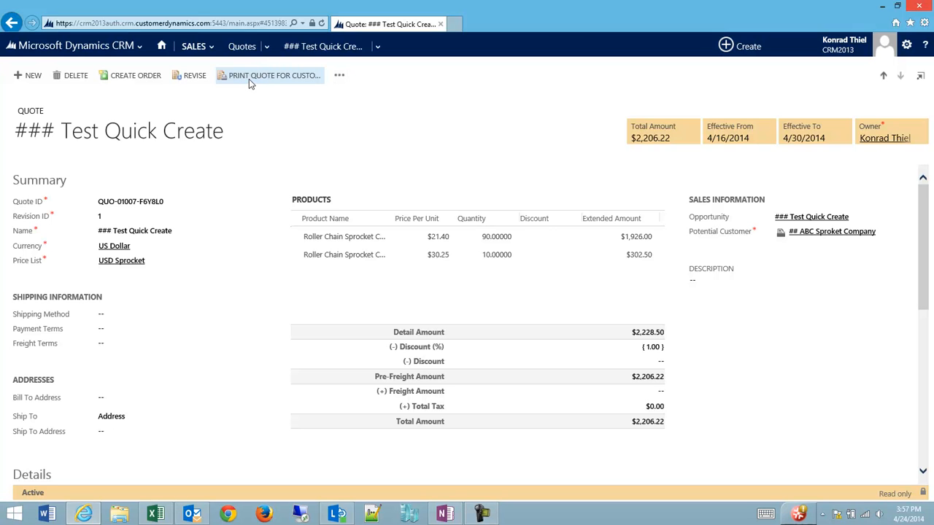
Choose Print Quote for Customer on the ### Test Quick Create quote.
click(274, 75)
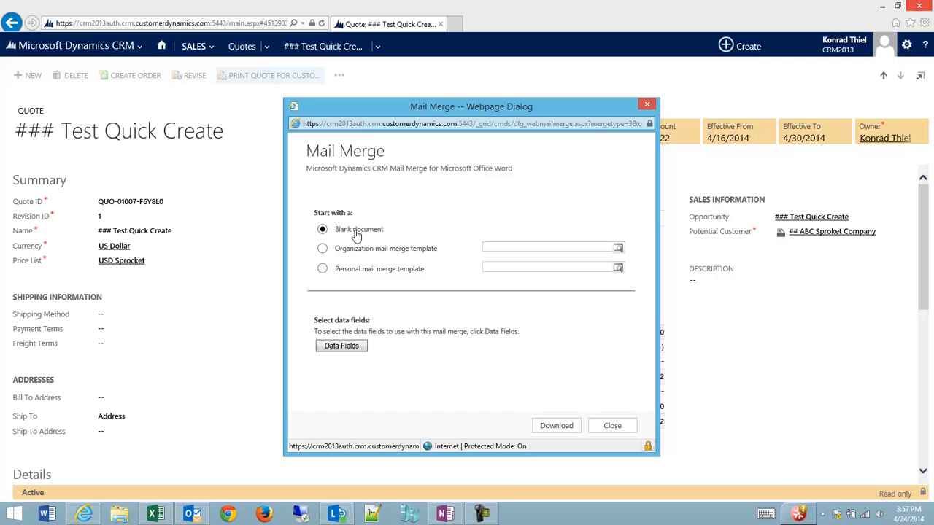
mouse_move(374, 254)
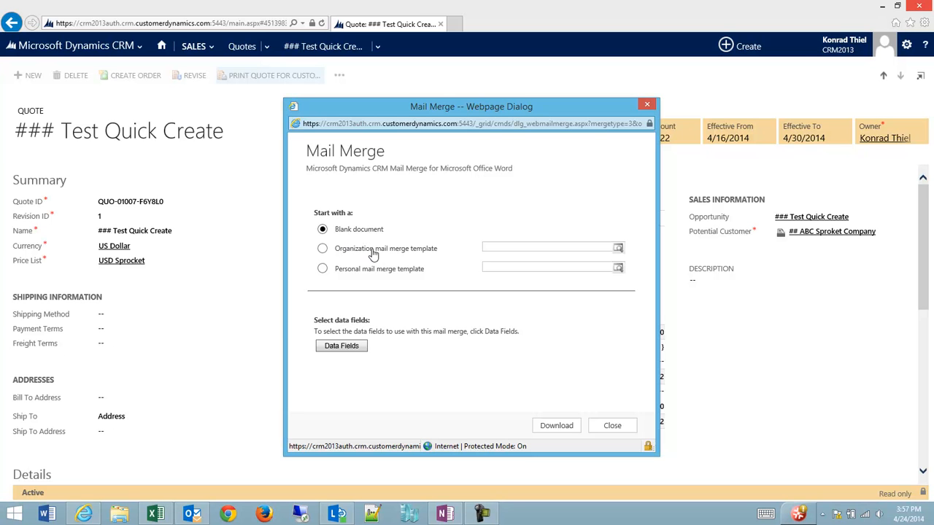
mouse_move(393, 255)
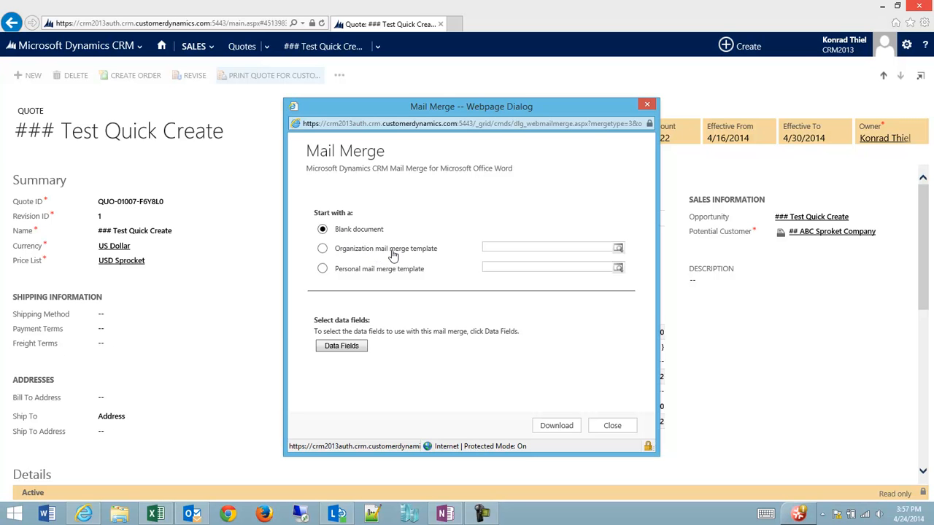
Pick the organization template Quote For Customer and download Mail_Merge_55348.doc.
click(322, 248)
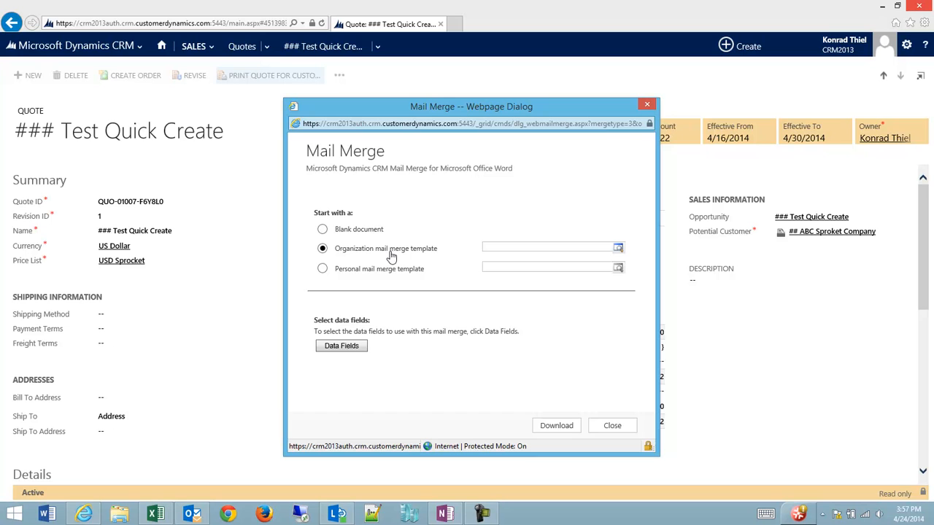
mouse_move(618, 248)
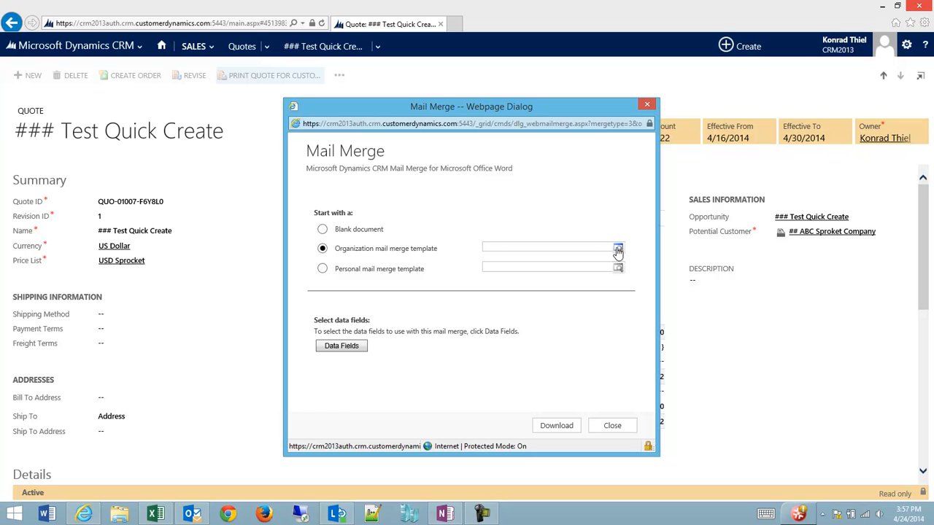
click(619, 248)
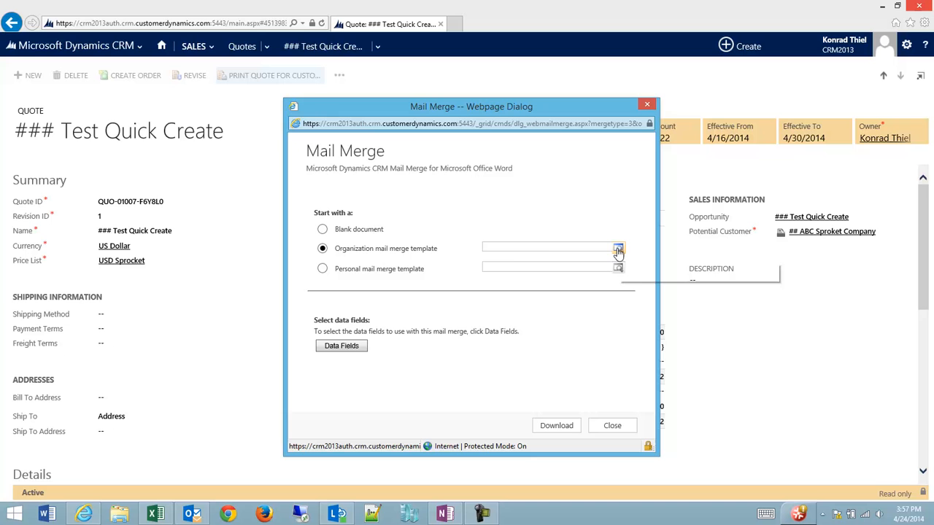
click(618, 248)
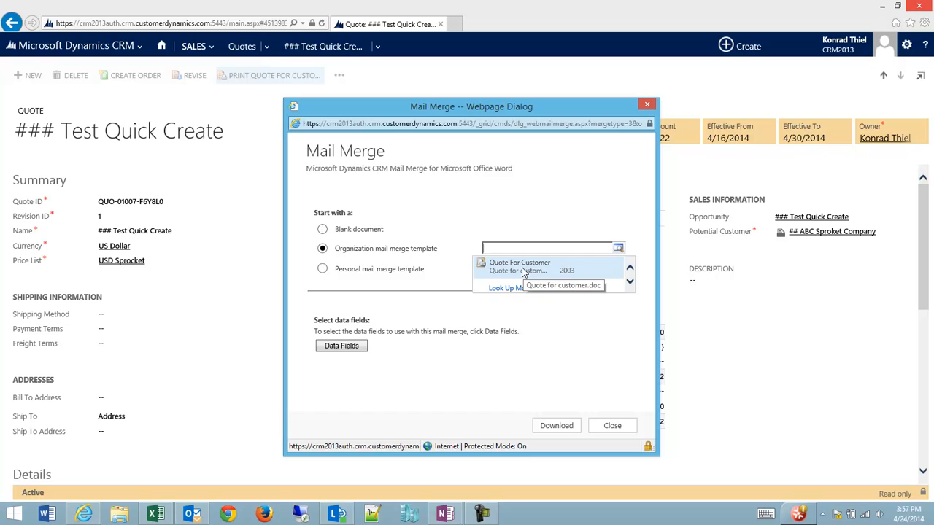
click(520, 262)
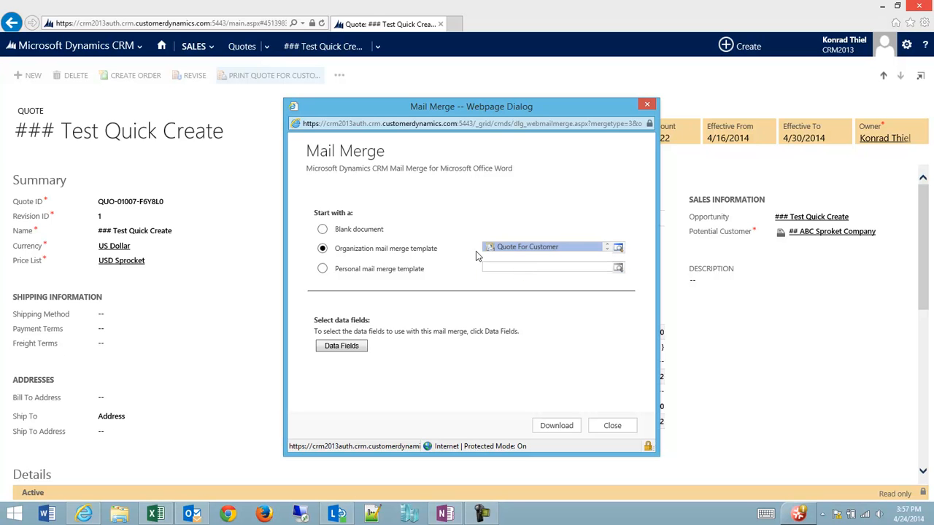
mouse_move(378, 234)
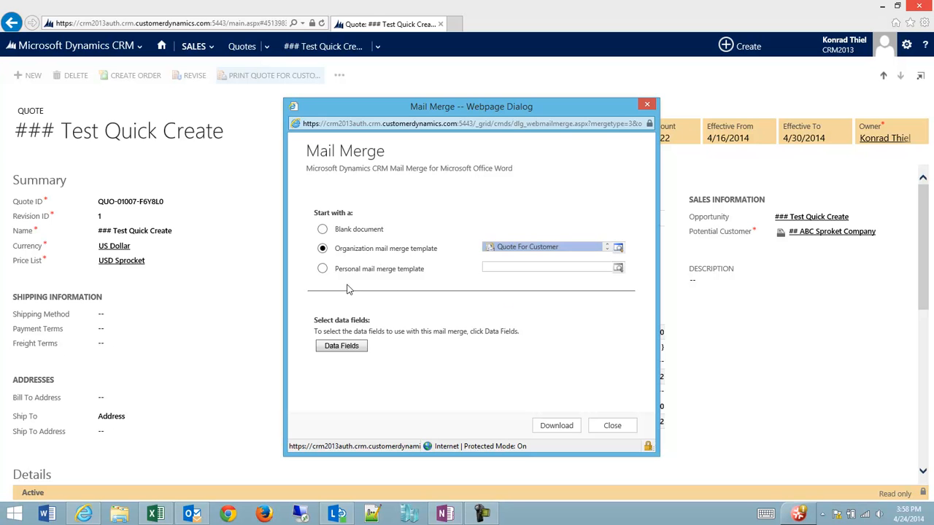
mouse_move(341, 276)
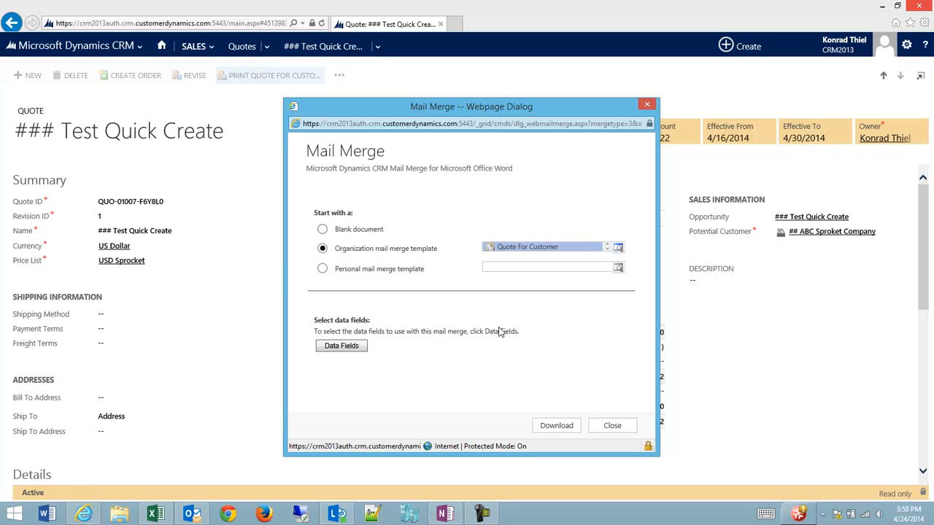
click(556, 425)
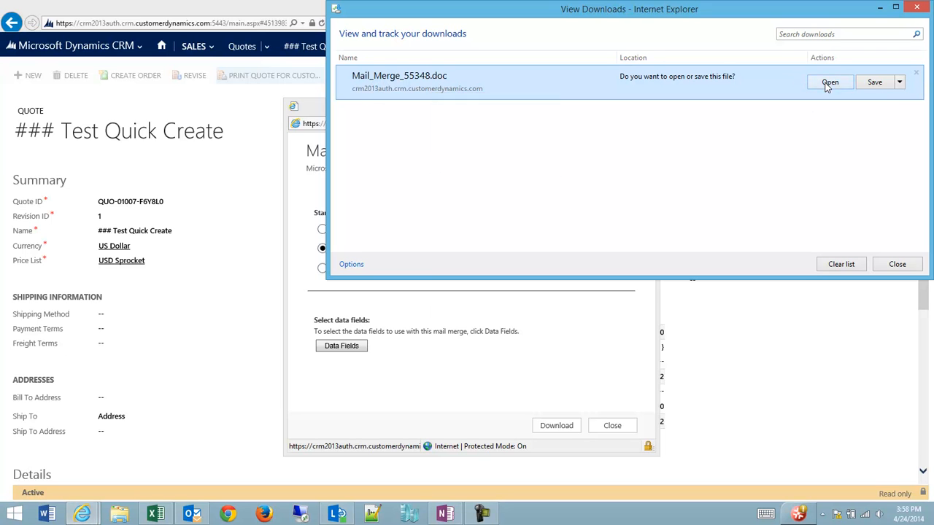
Open Mail_Merge_55348.doc from the View Downloads window.
click(830, 82)
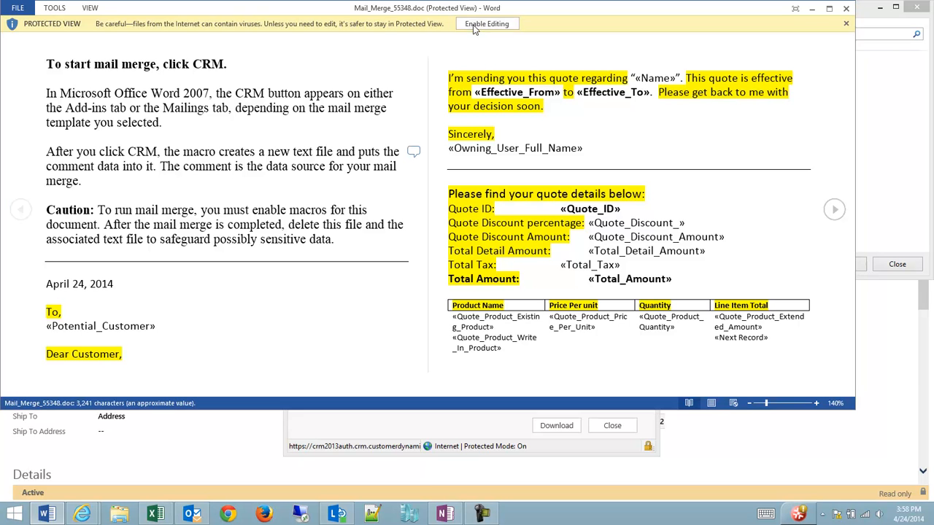
Enable editing and content, then run the CRM add-in from Add-Ins.
click(486, 23)
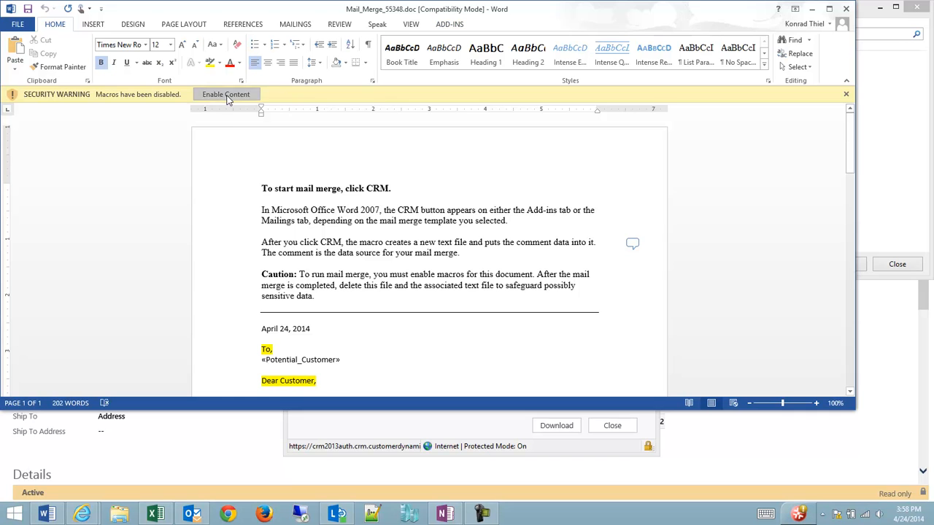
click(226, 94)
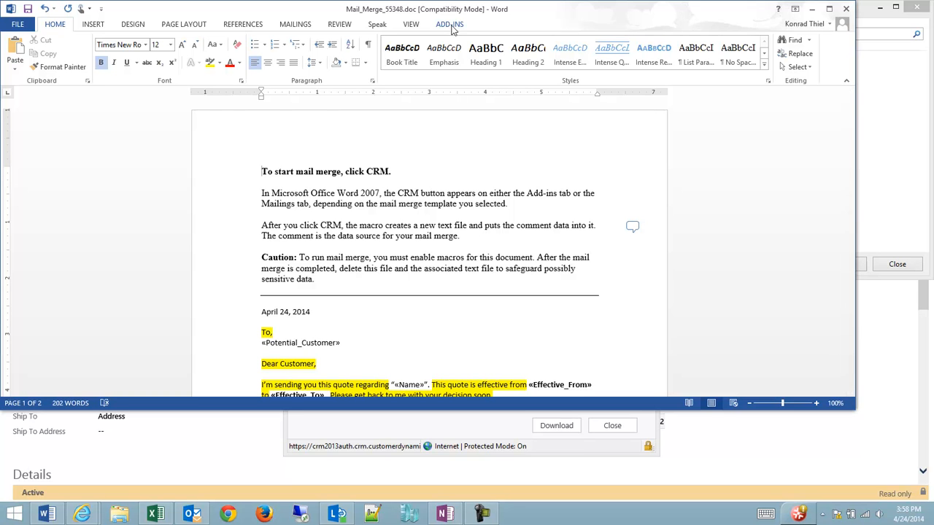
click(450, 24)
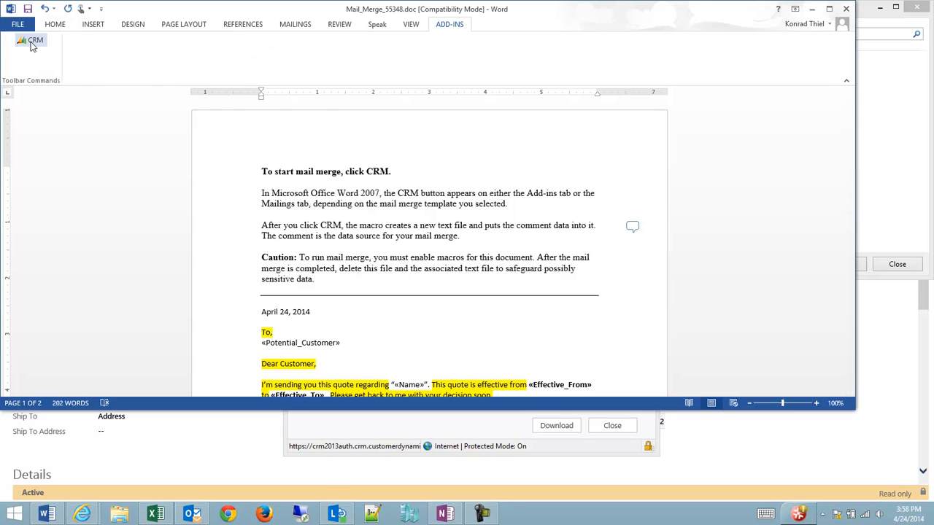
click(295, 24)
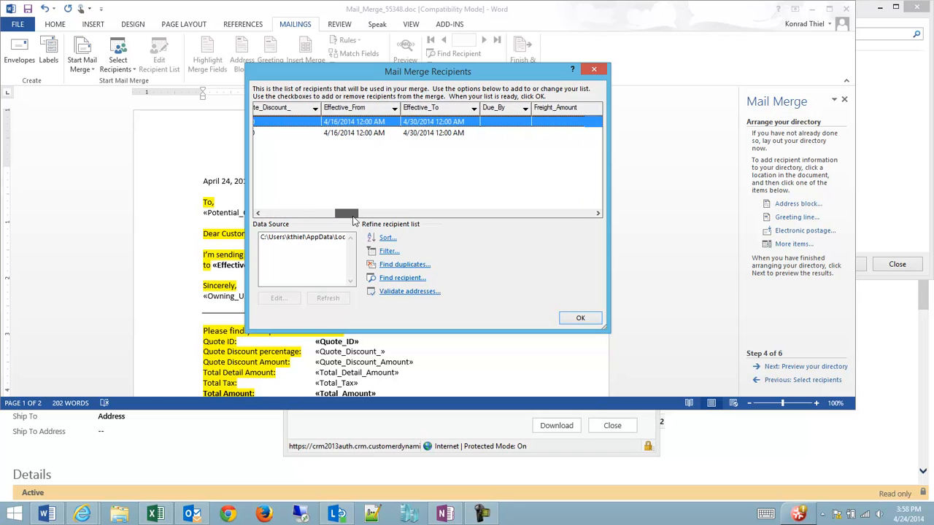
Scroll across the recipient columns to check the quote data and accept it.
drag(346, 212, 373, 212)
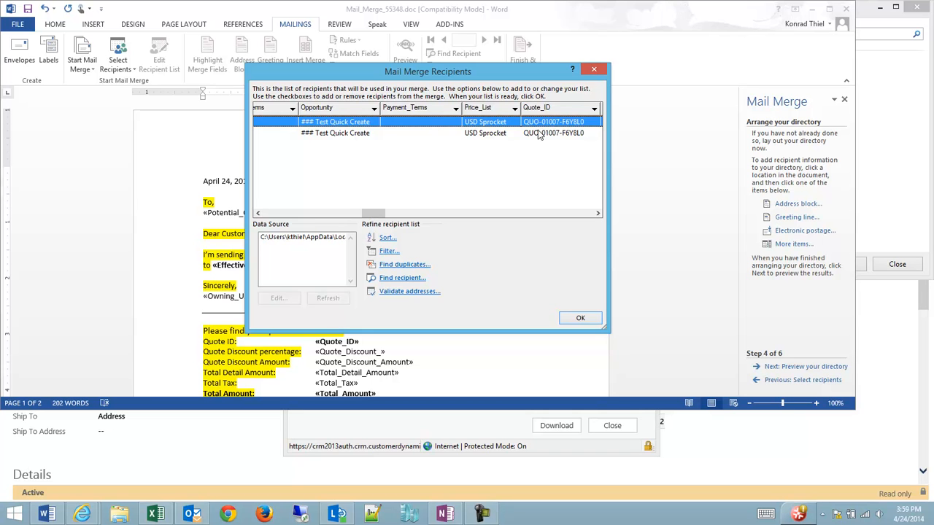
drag(374, 213, 485, 212)
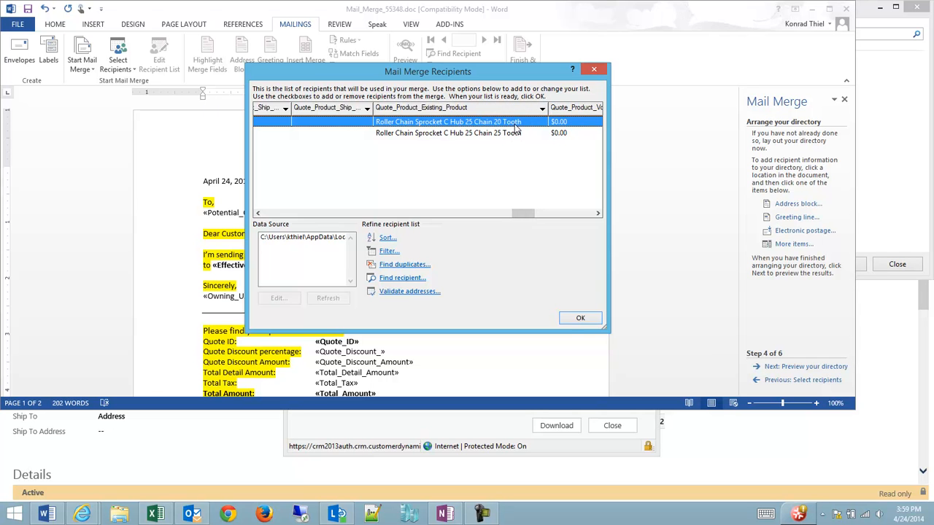
click(580, 318)
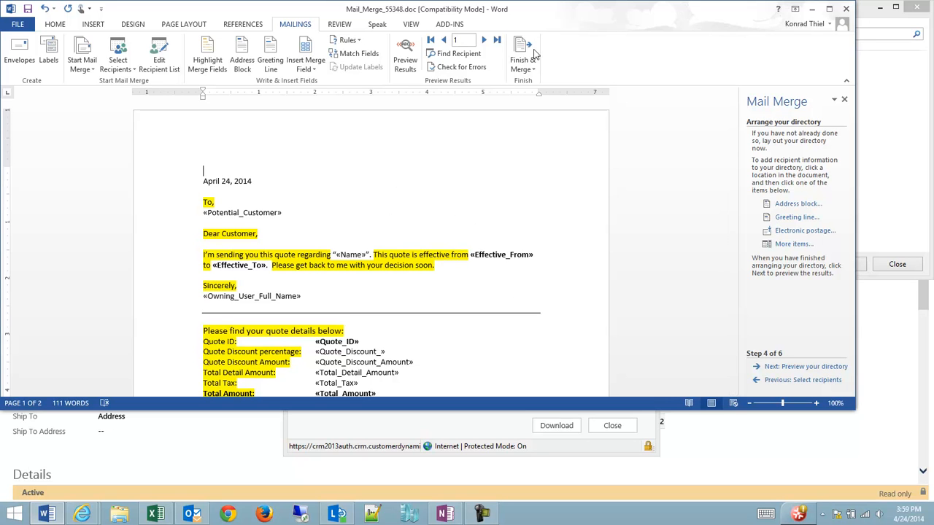
Finish the merge with Edit Individual Documents for all records.
click(523, 55)
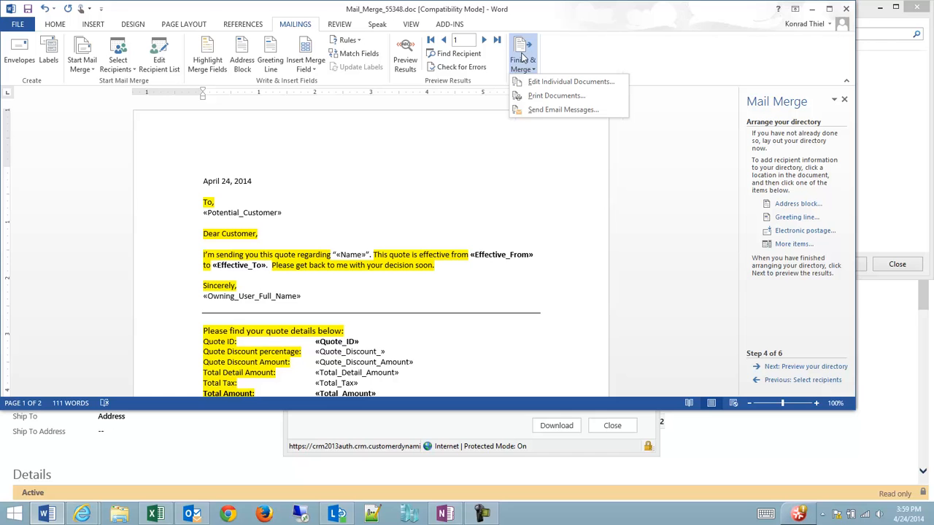
mouse_move(569, 81)
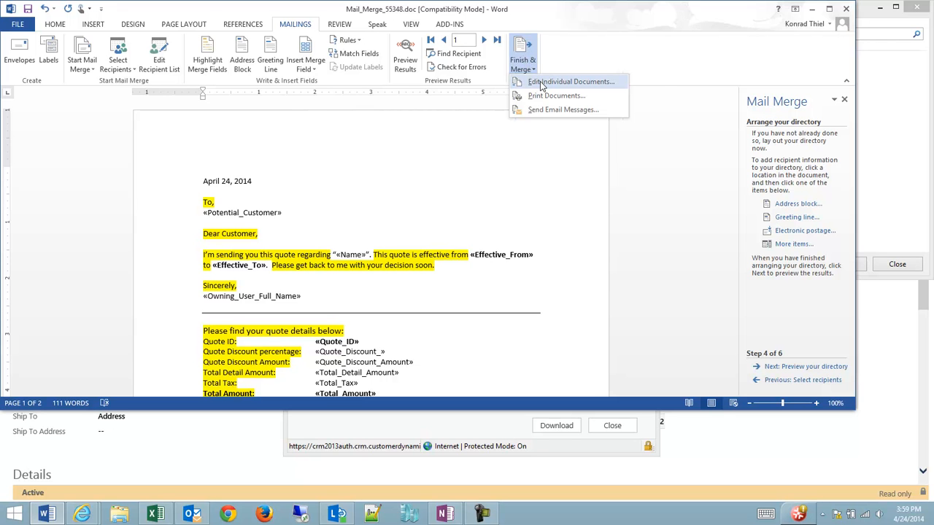
click(571, 81)
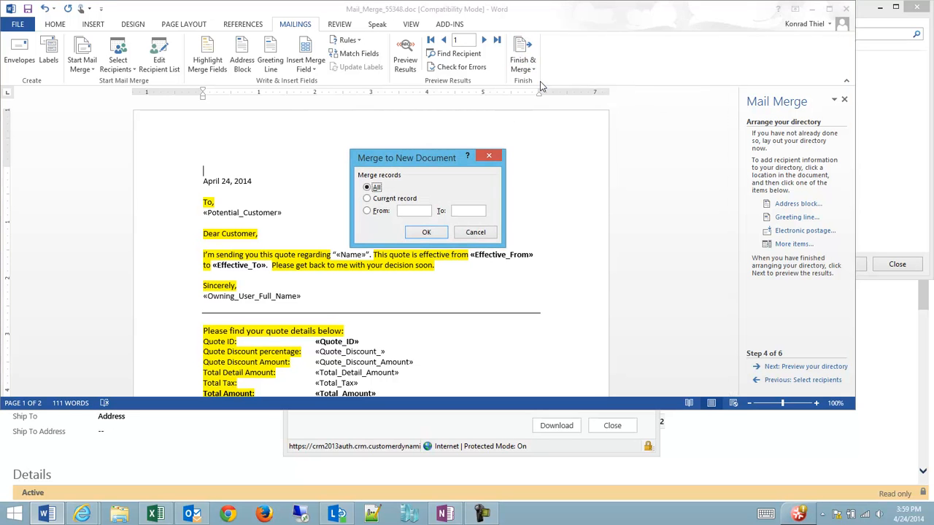
click(427, 232)
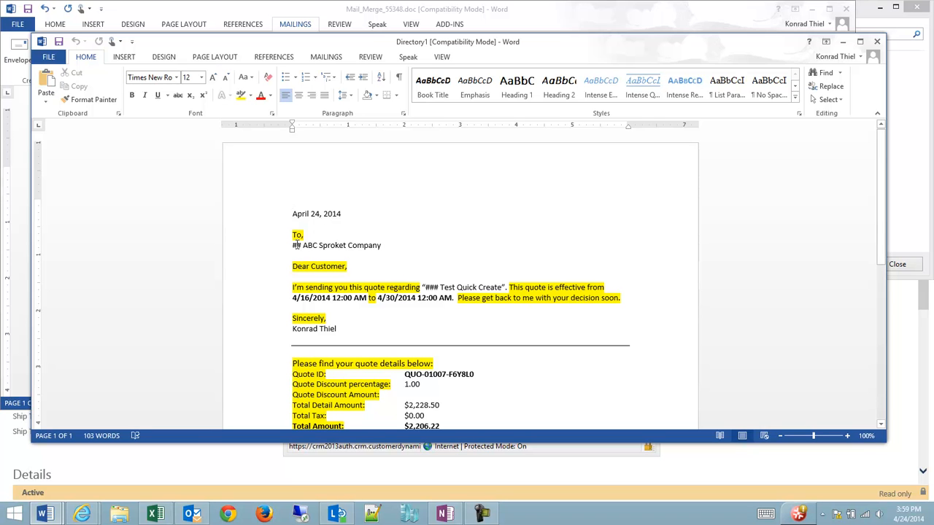
mouse_move(391, 246)
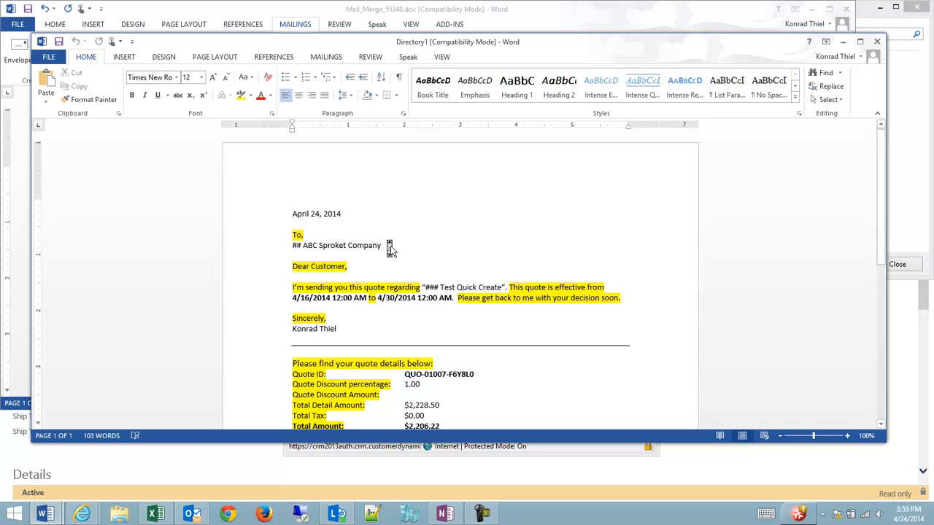
scroll(down, 3)
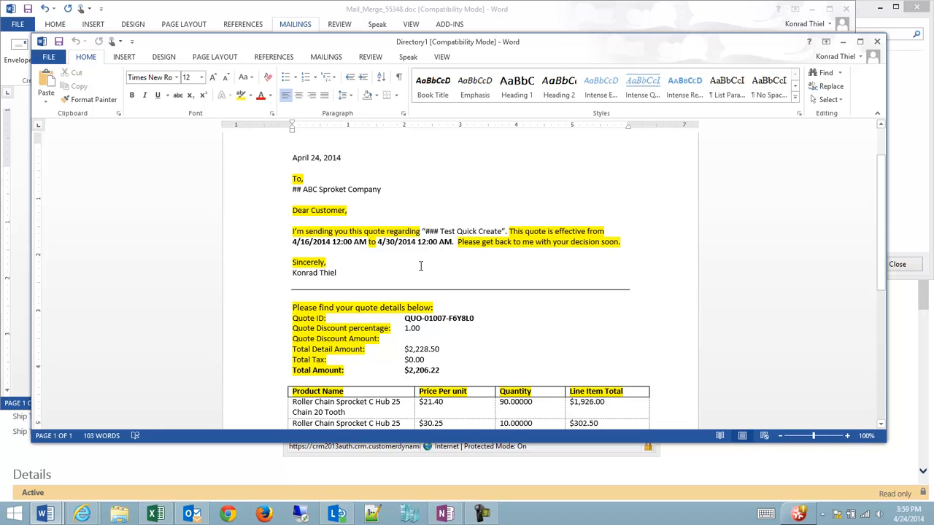
scroll(down, 3)
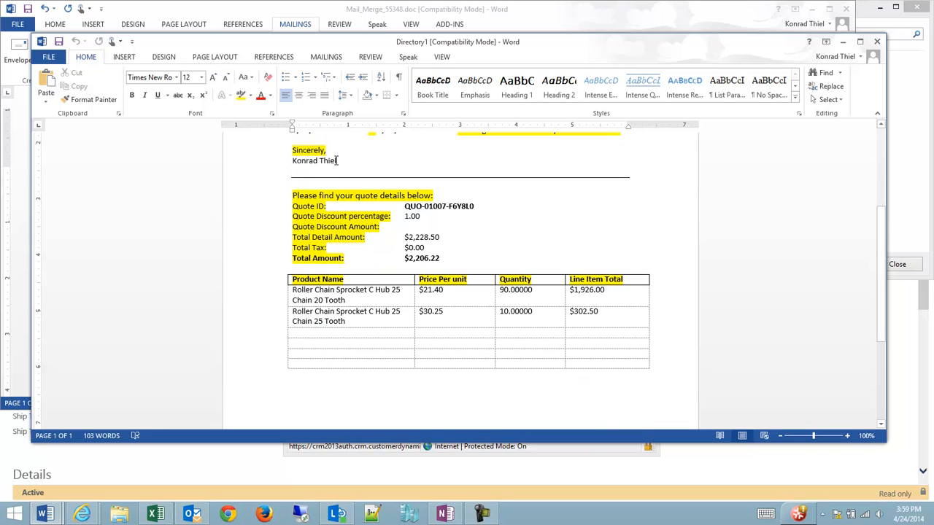